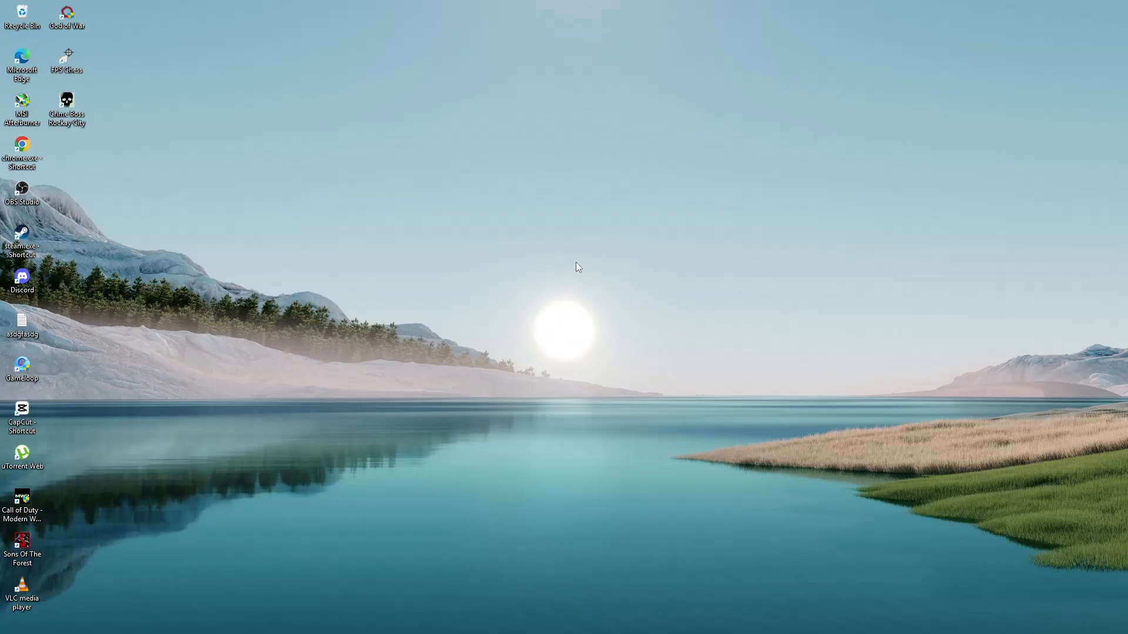
mouse_move(573, 268)
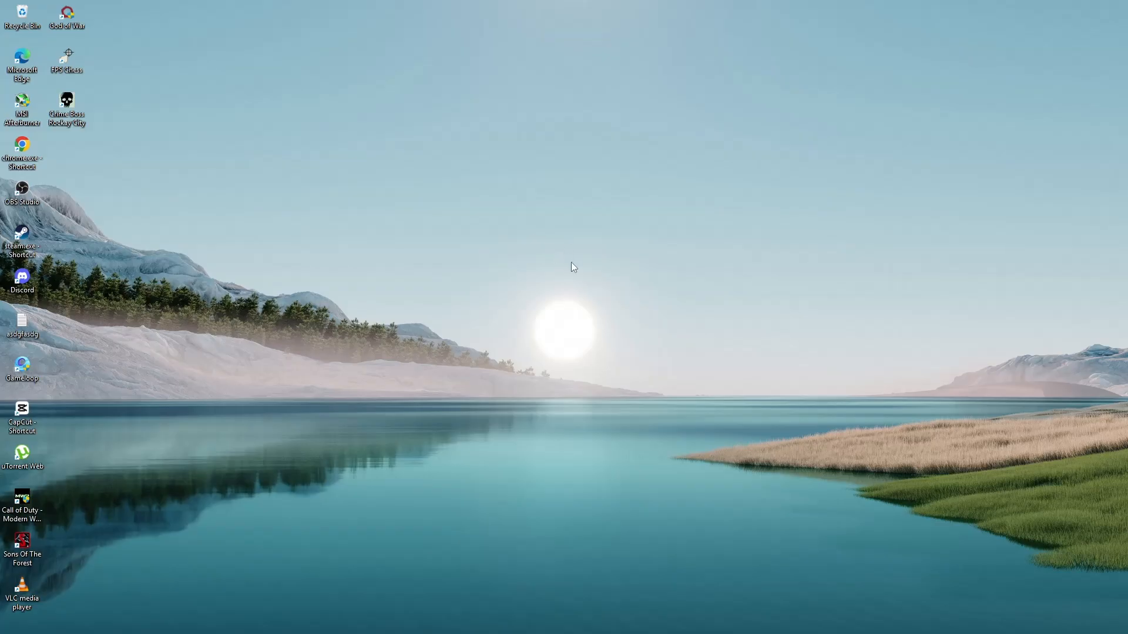
mouse_move(569, 269)
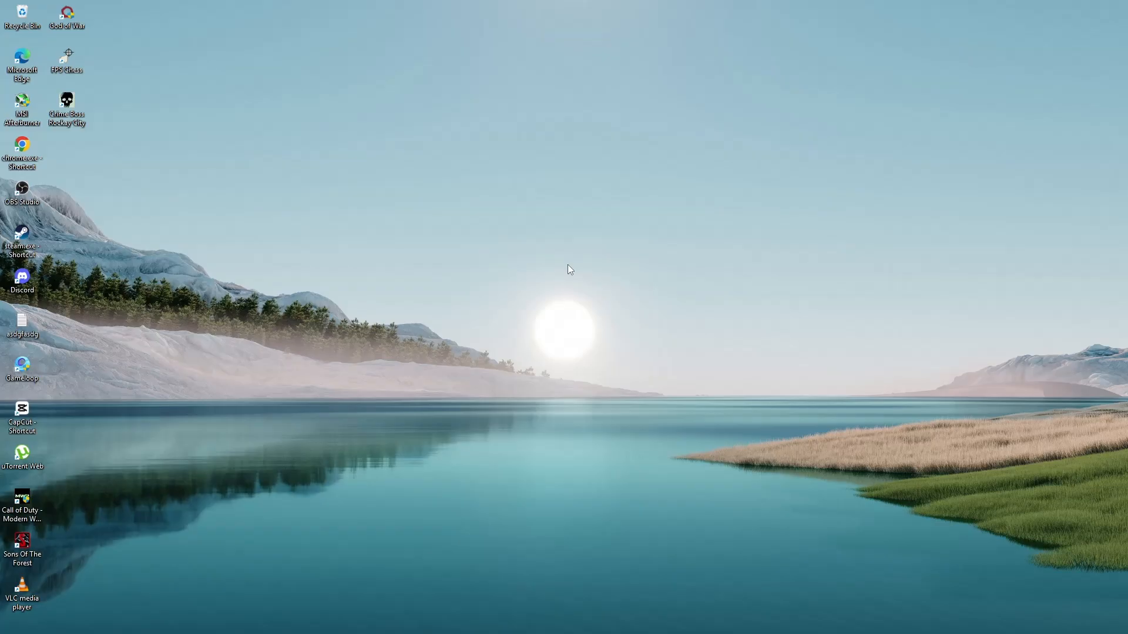
mouse_move(544, 294)
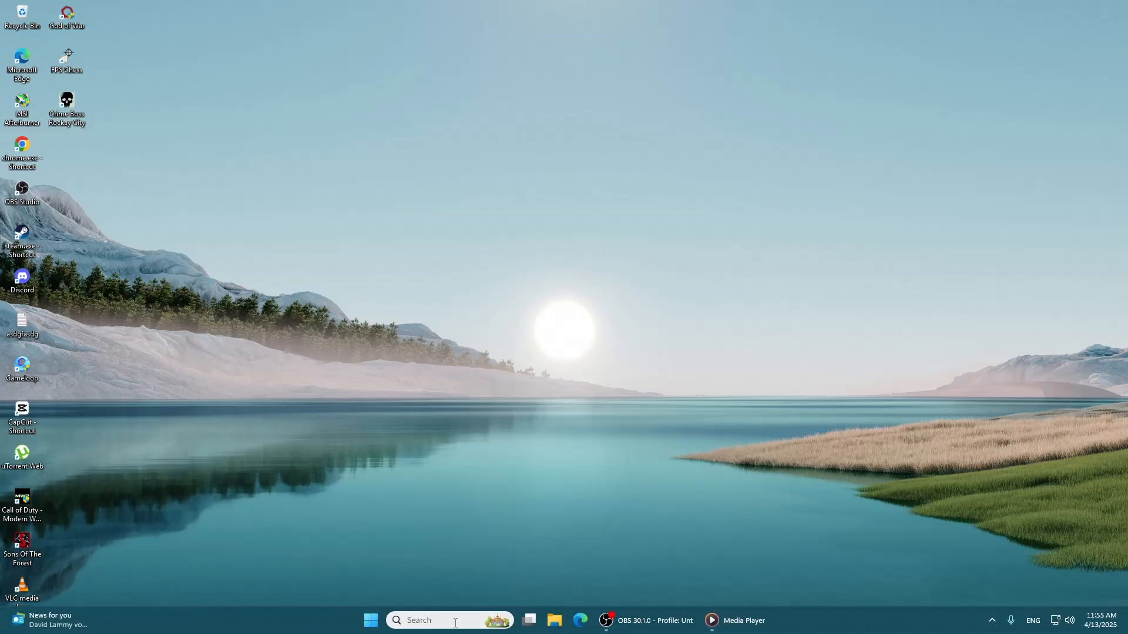
Search 'trol', open Troubleshoot settings, and reach the Other troubleshooters list.
type("trol")
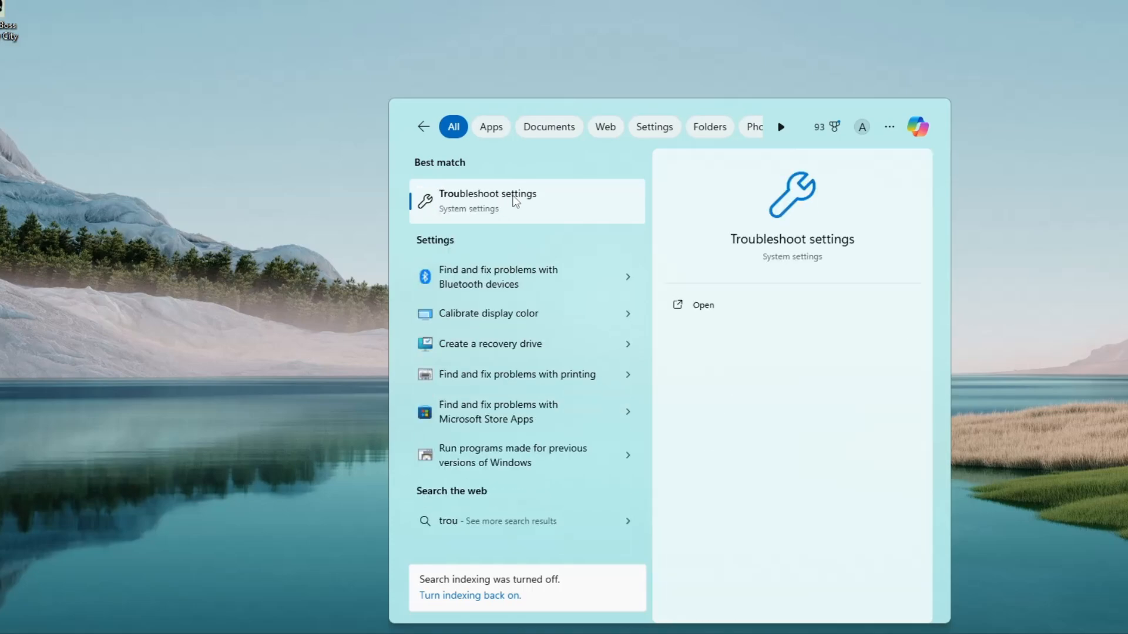
left_click(487, 193)
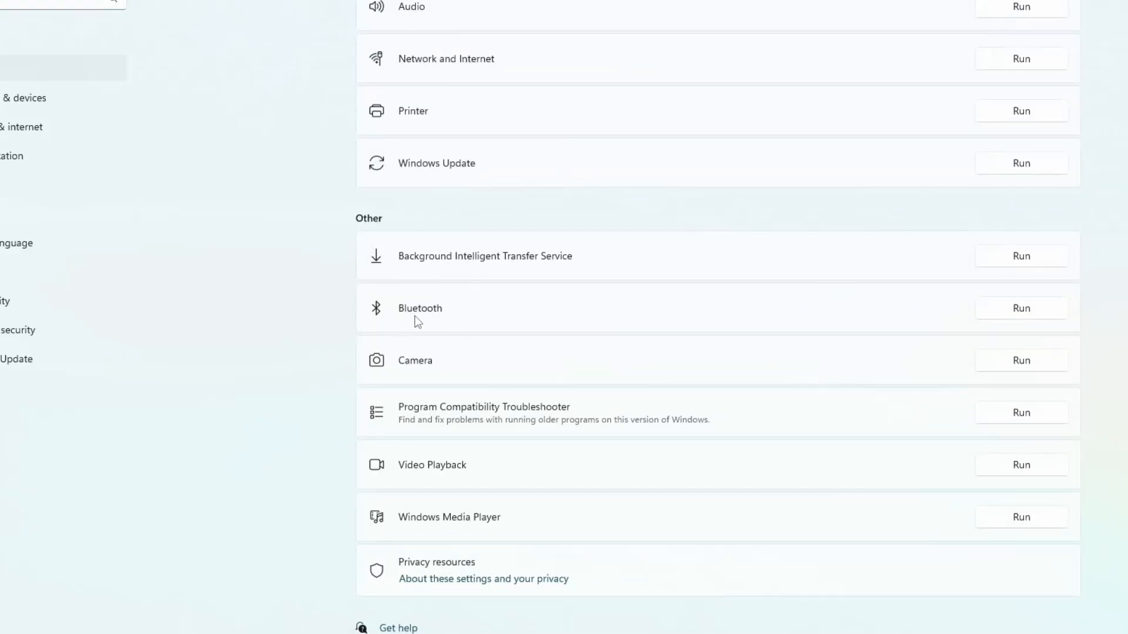
mouse_move(1019, 317)
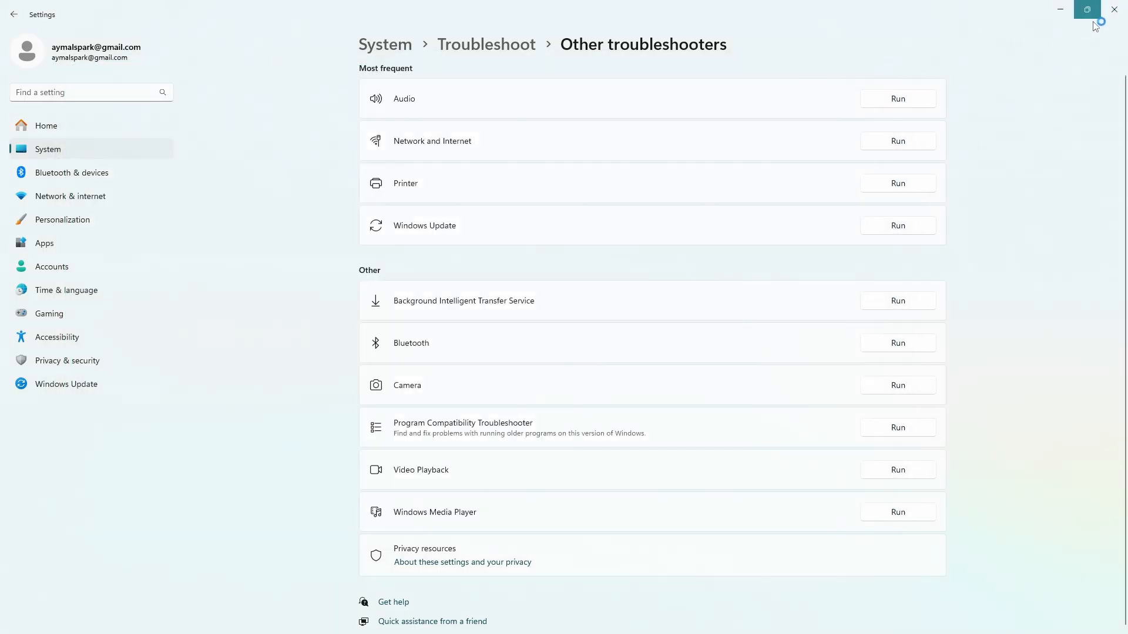
left_click(1114, 10)
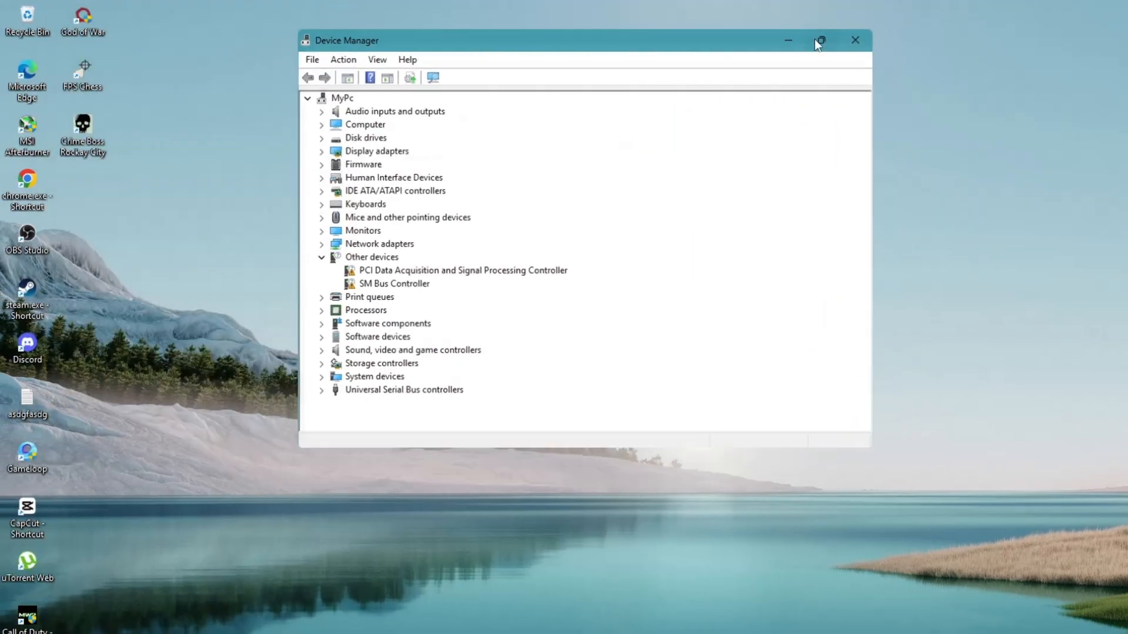
Maximize Device Manager and bring up the SAMSUNG MZNLH128HBHQ-000H1 drive's context menu.
left_click(820, 40)
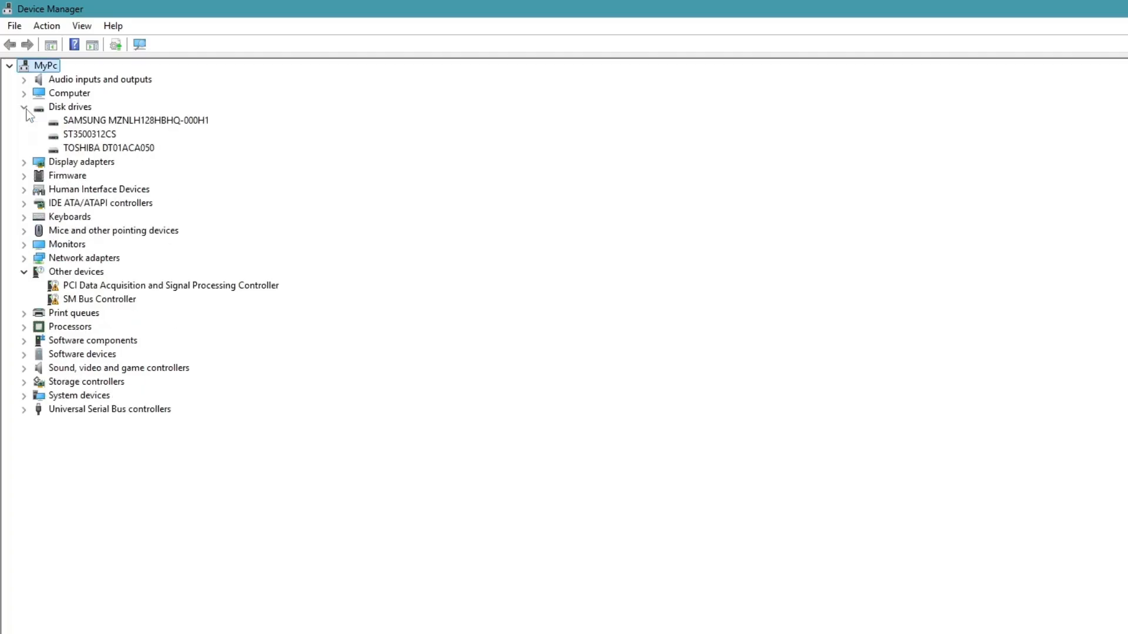
mouse_move(70, 122)
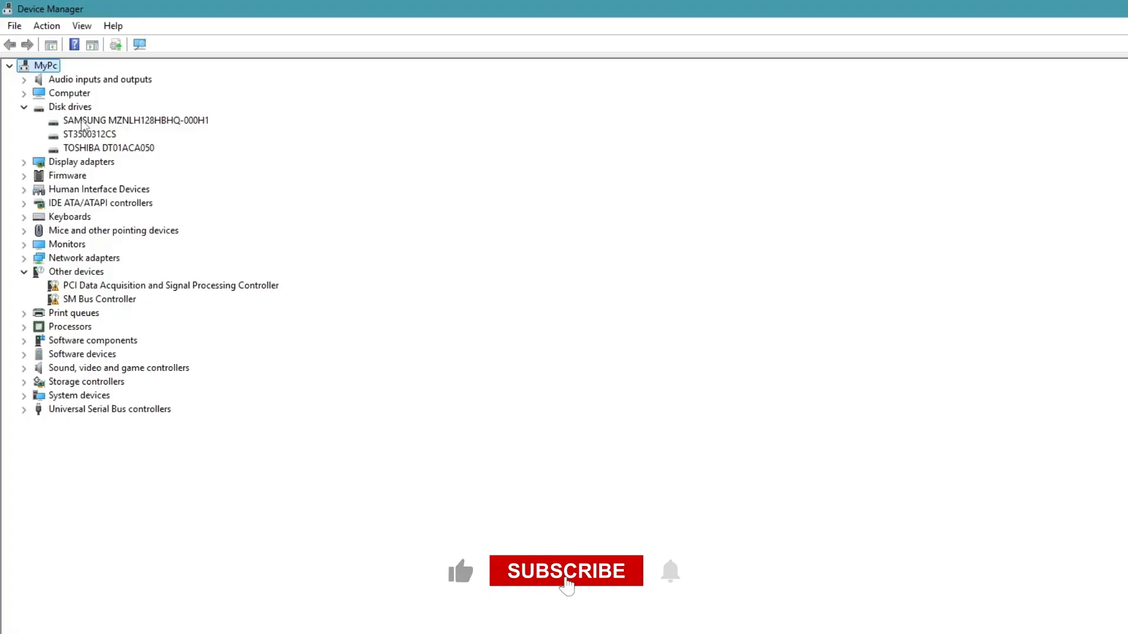
right_click(136, 120)
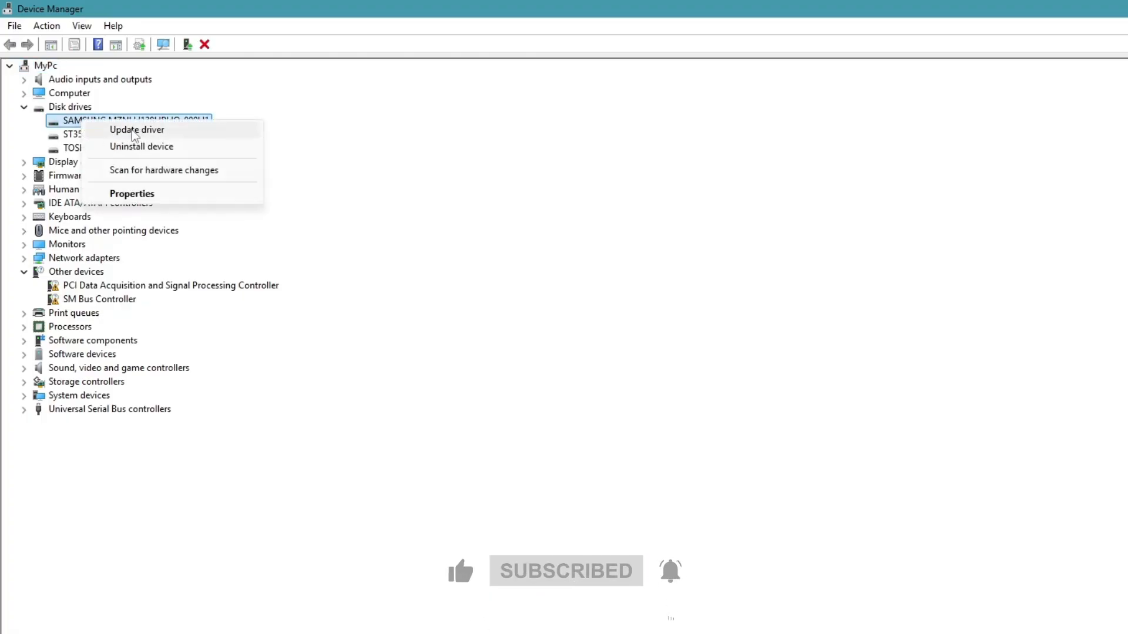
Update the SAMSUNG drive with the Disk drive driver already on this computer.
left_click(135, 130)
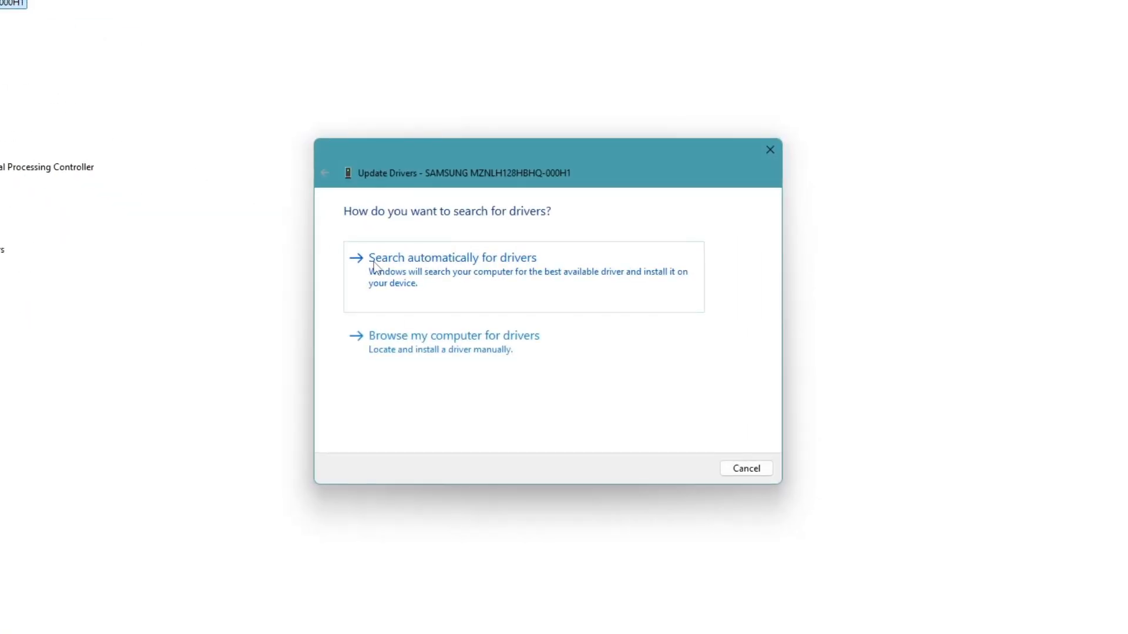
mouse_move(468, 342)
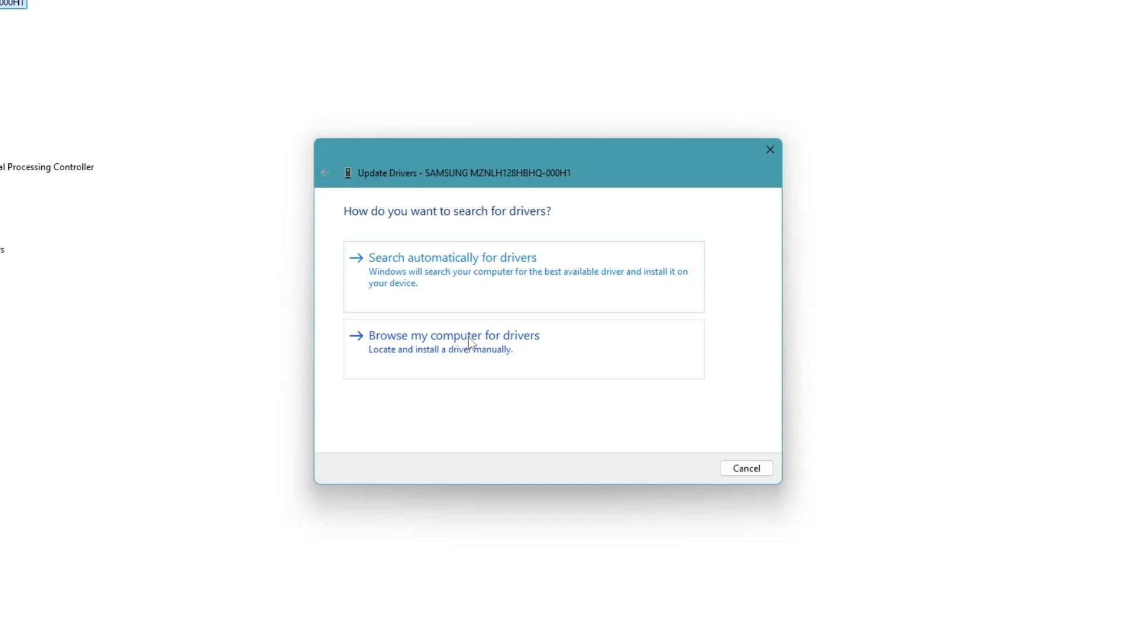
left_click(453, 336)
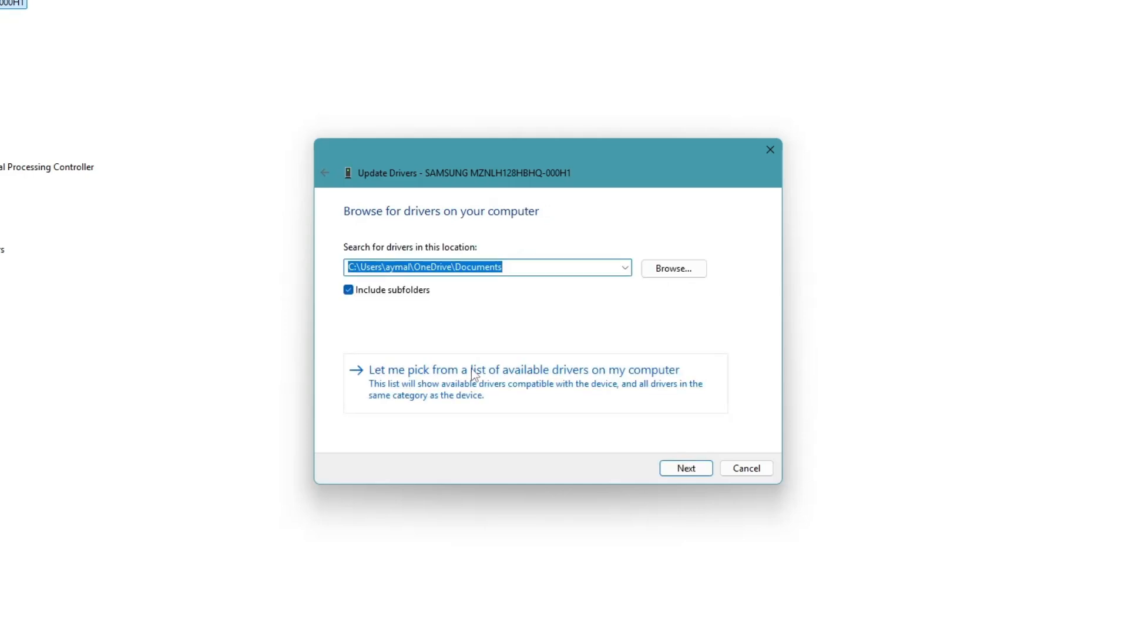
mouse_move(539, 375)
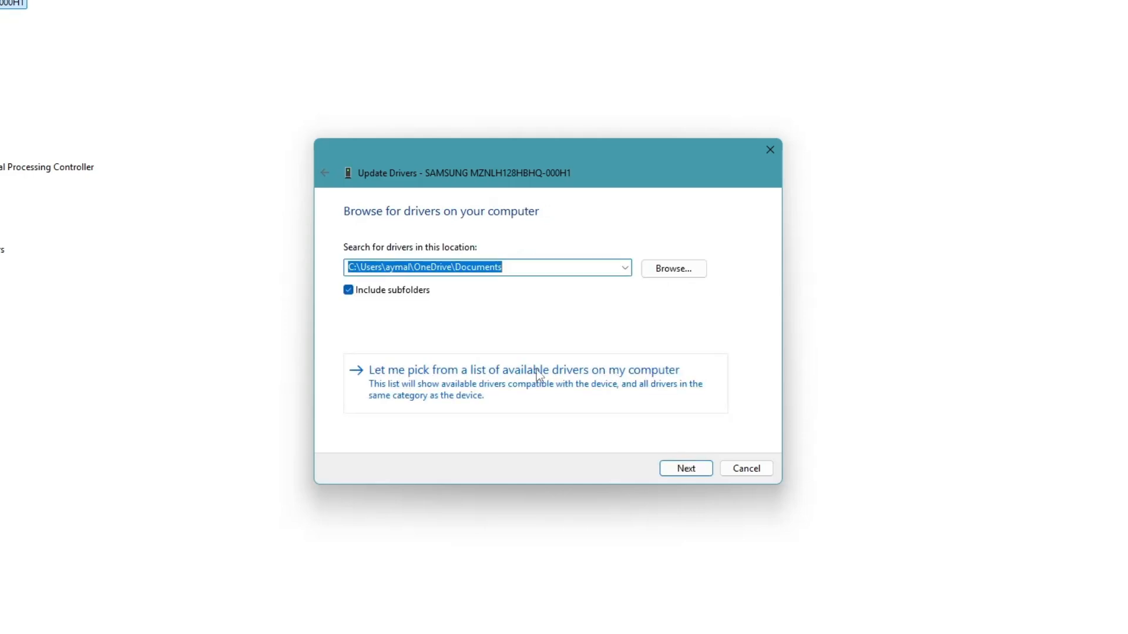
left_click(522, 370)
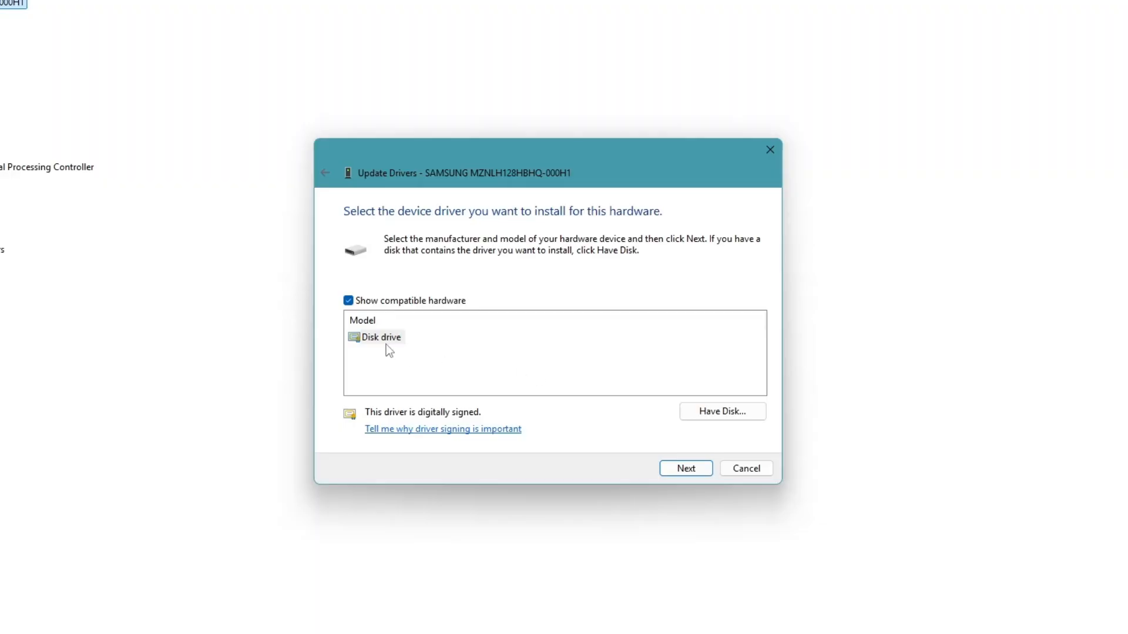
left_click(379, 337)
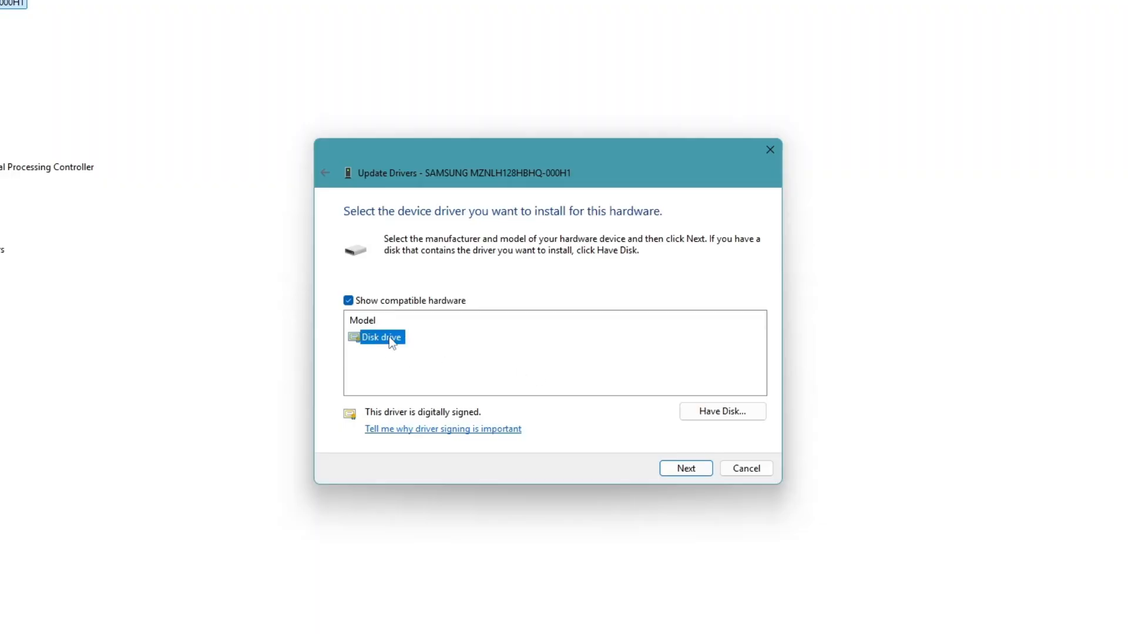
left_click(685, 468)
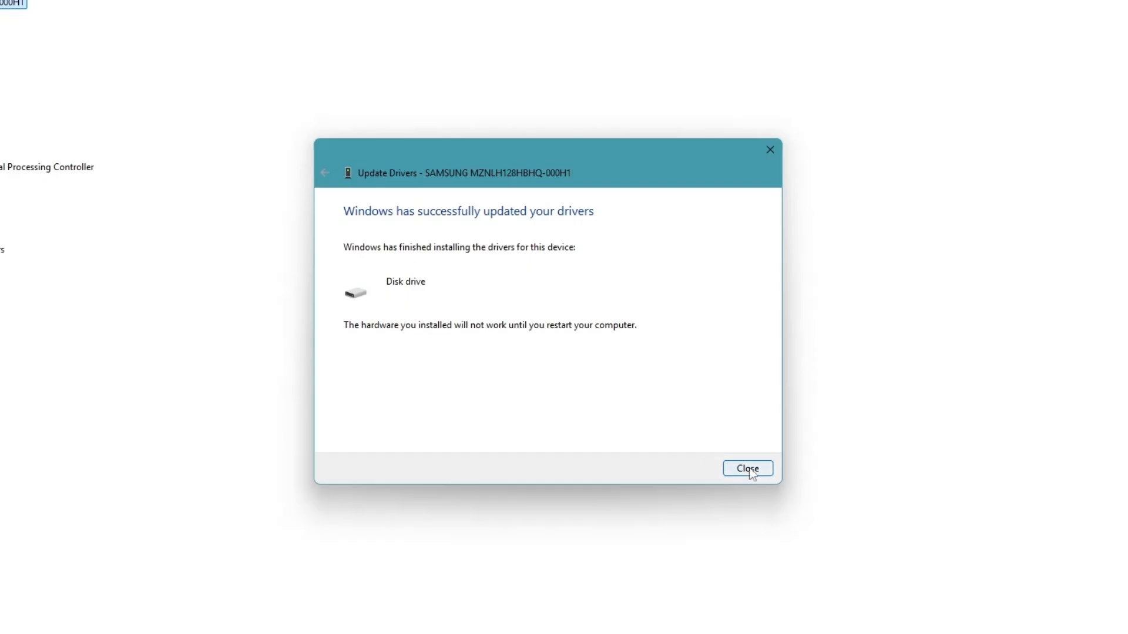
Dismiss the success and restart prompts, select the TOSHIBA DT01ACA050 drive, and close Device Manager.
left_click(747, 468)
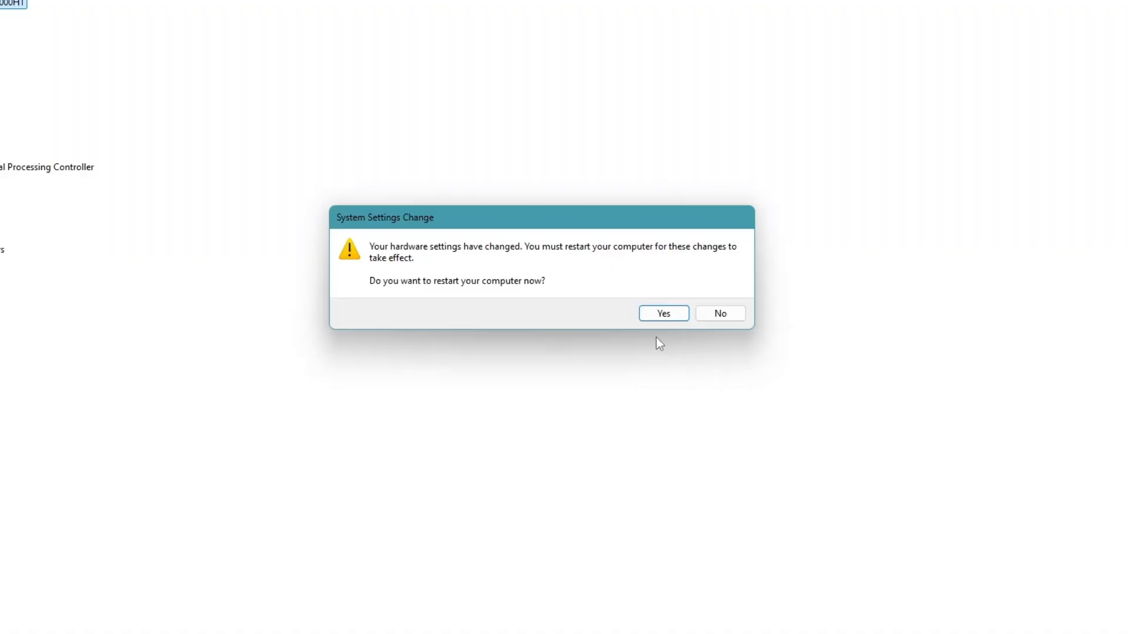
mouse_move(575, 281)
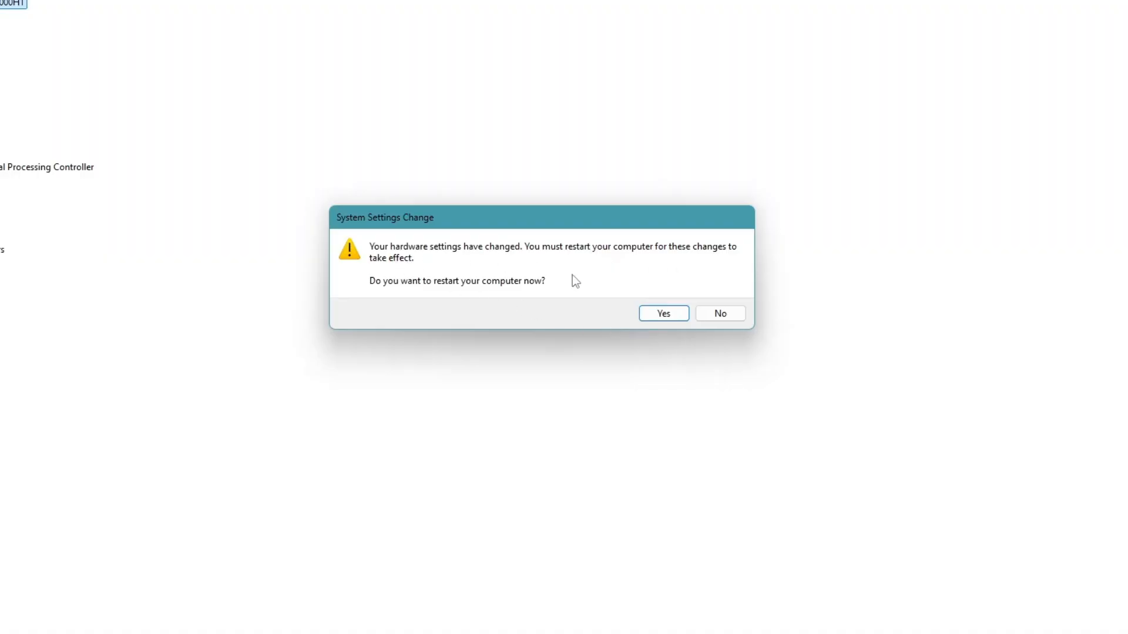
left_click(719, 313)
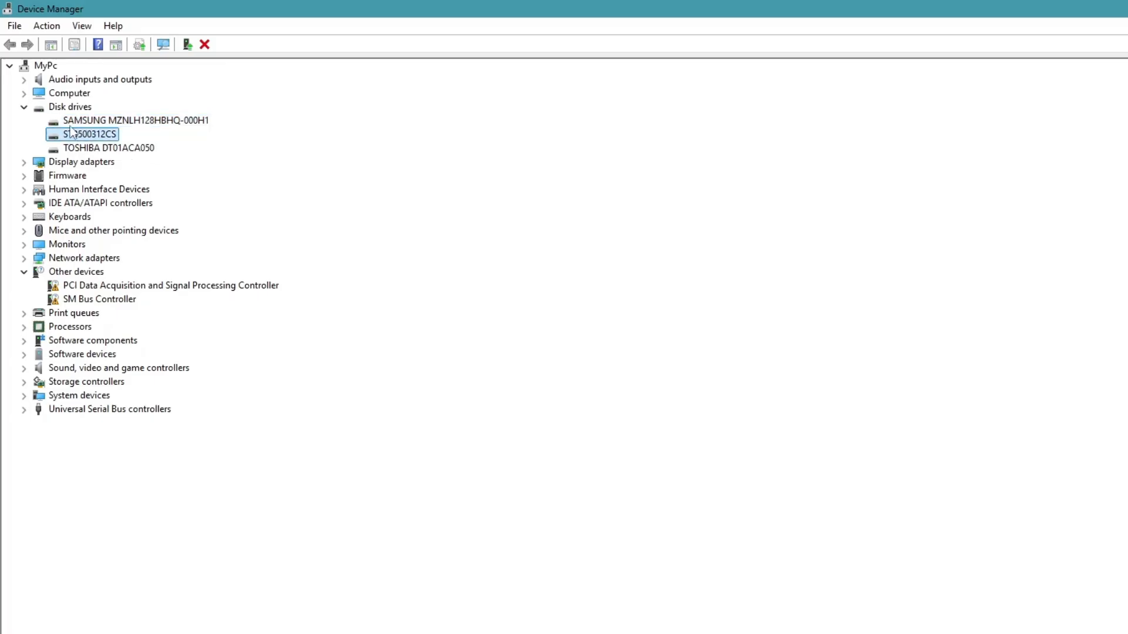
left_click(109, 147)
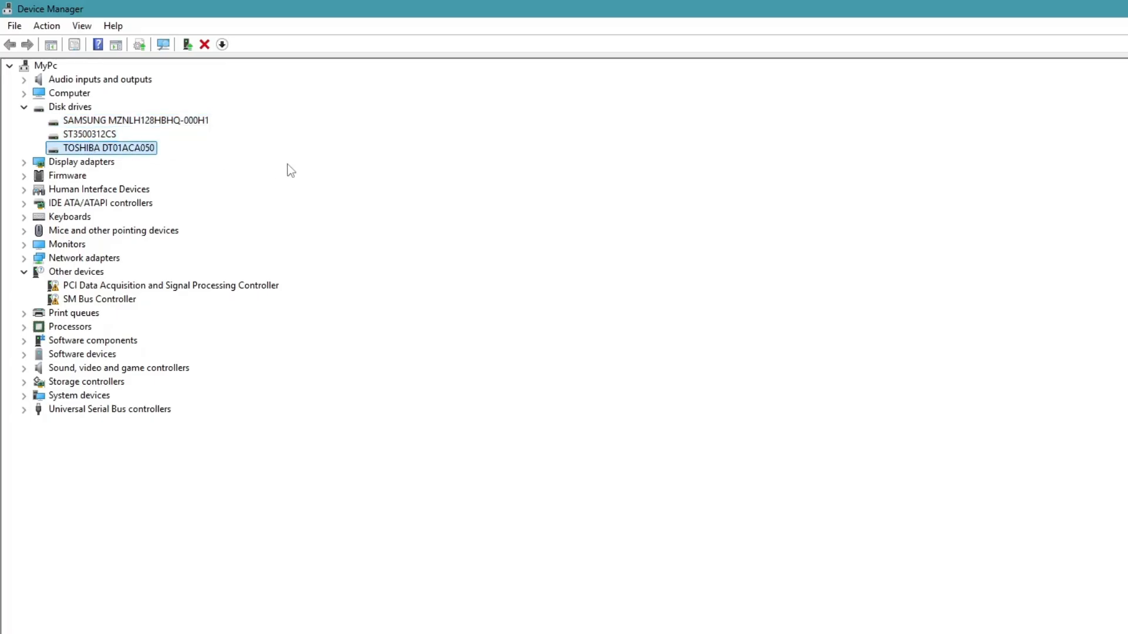
left_click(23, 106)
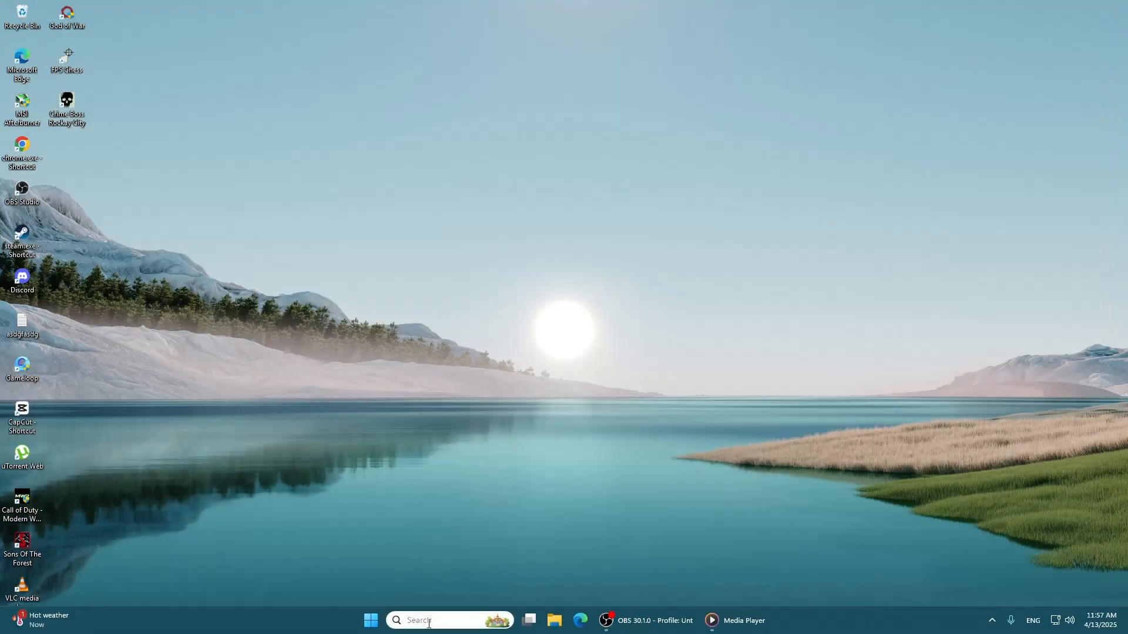
Open Control Panel, keep Large icons view, and go to Power Options.
type("conto")
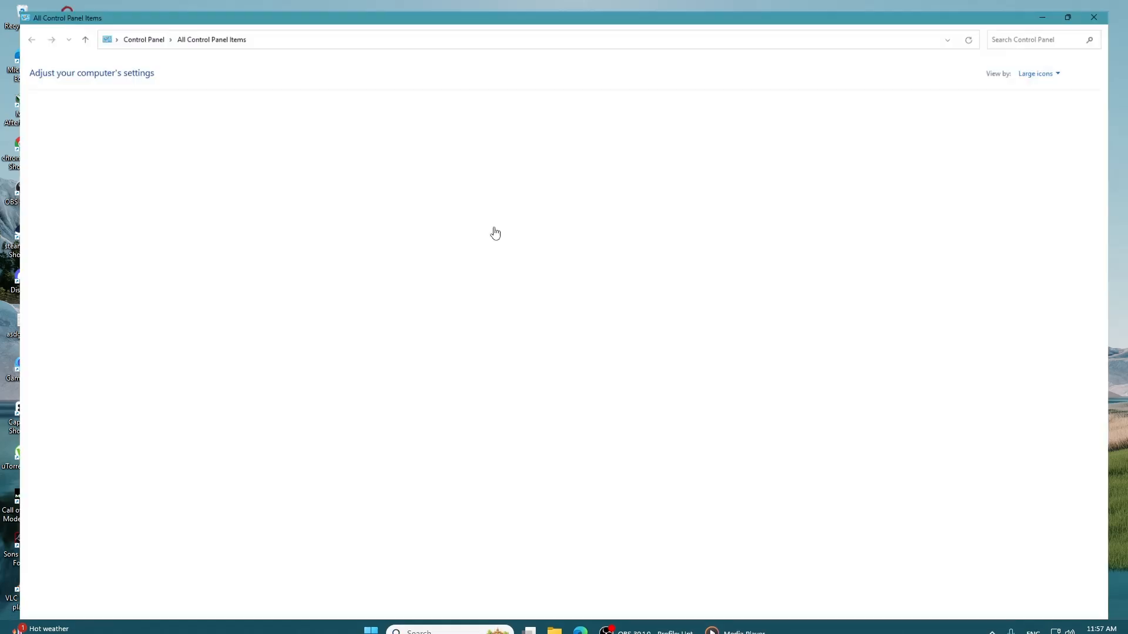
left_click(1035, 73)
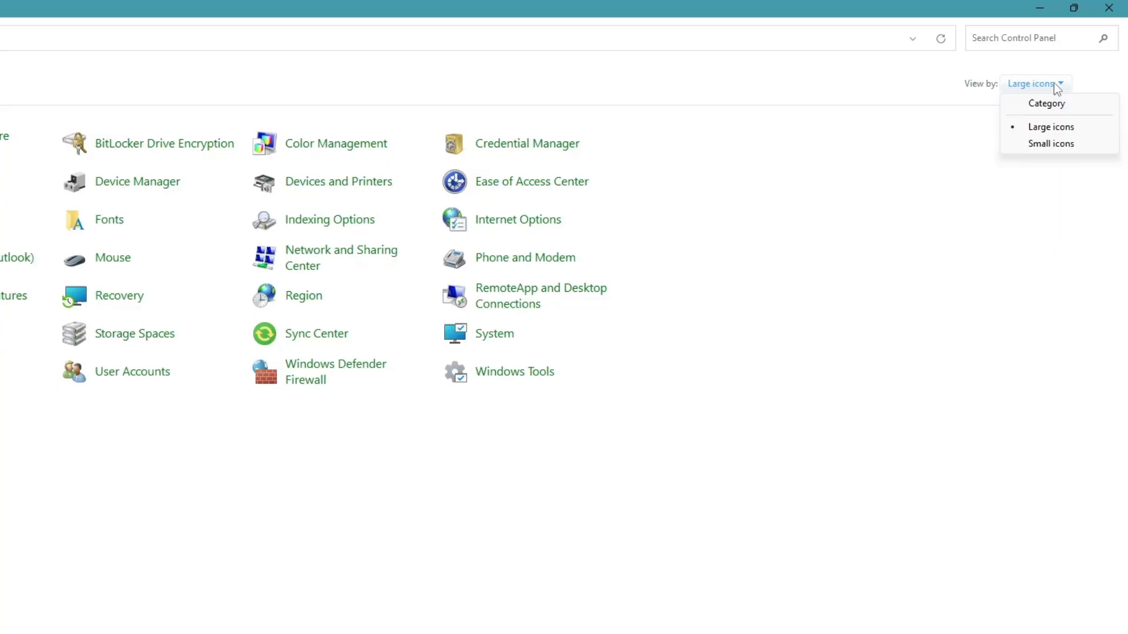
left_click(1050, 143)
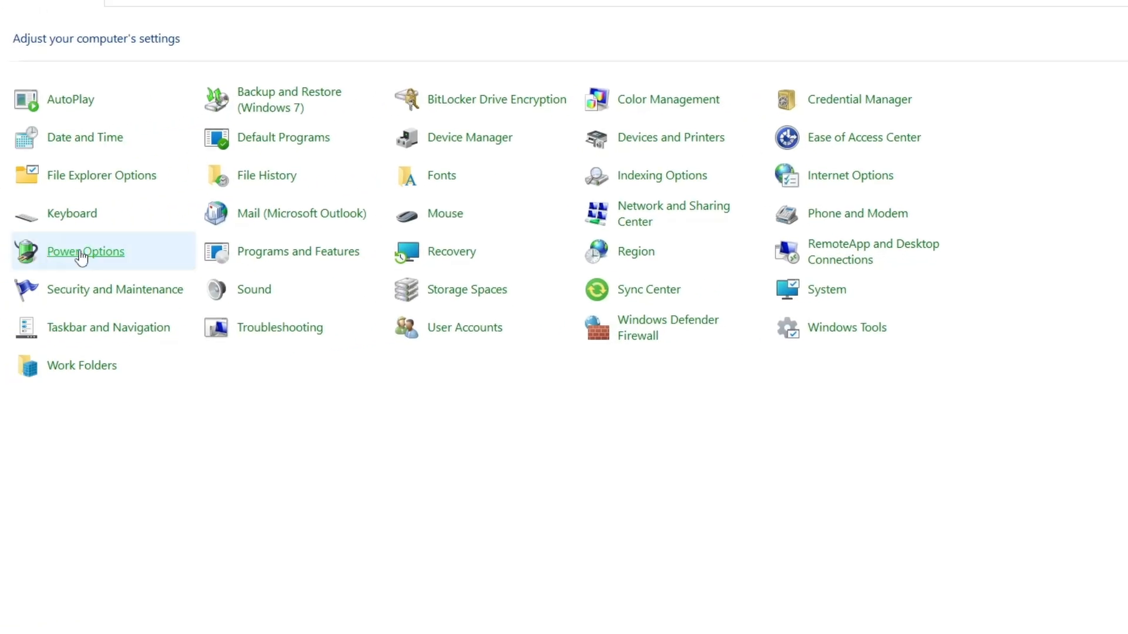
left_click(84, 251)
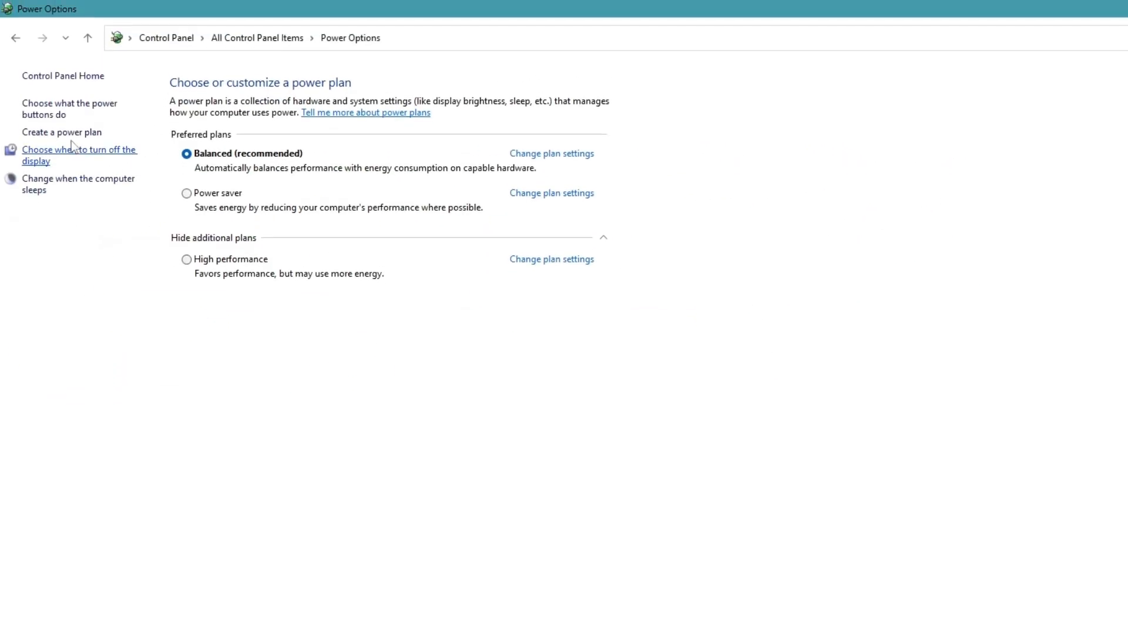
mouse_move(69, 109)
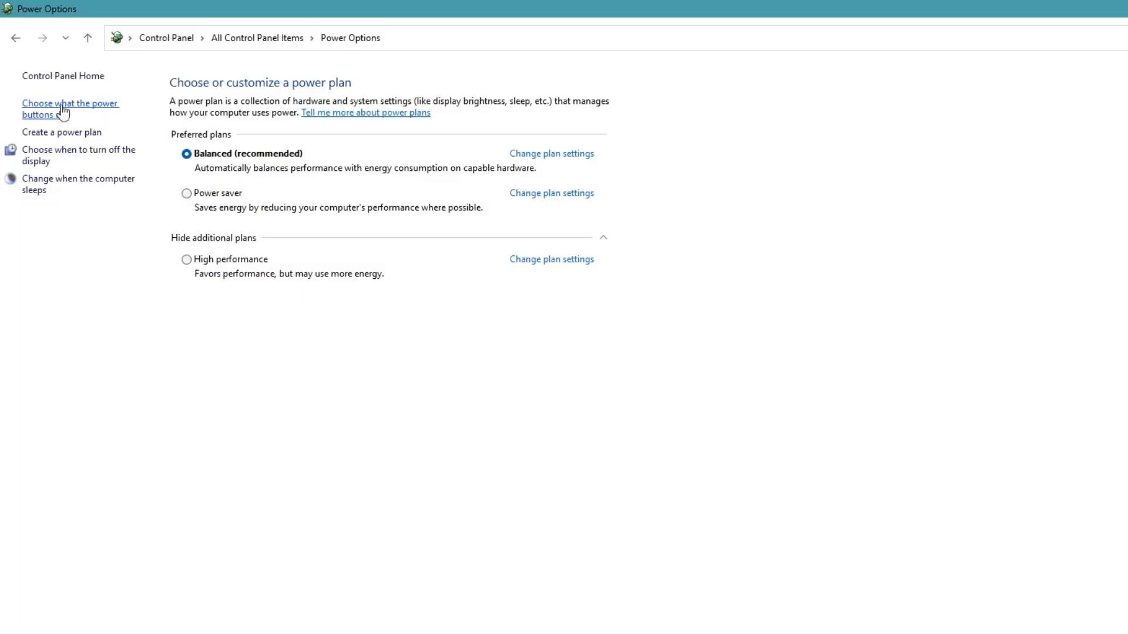
Uncheck 'Turn on fast startup' in power button settings, save changes, and close the window.
left_click(69, 109)
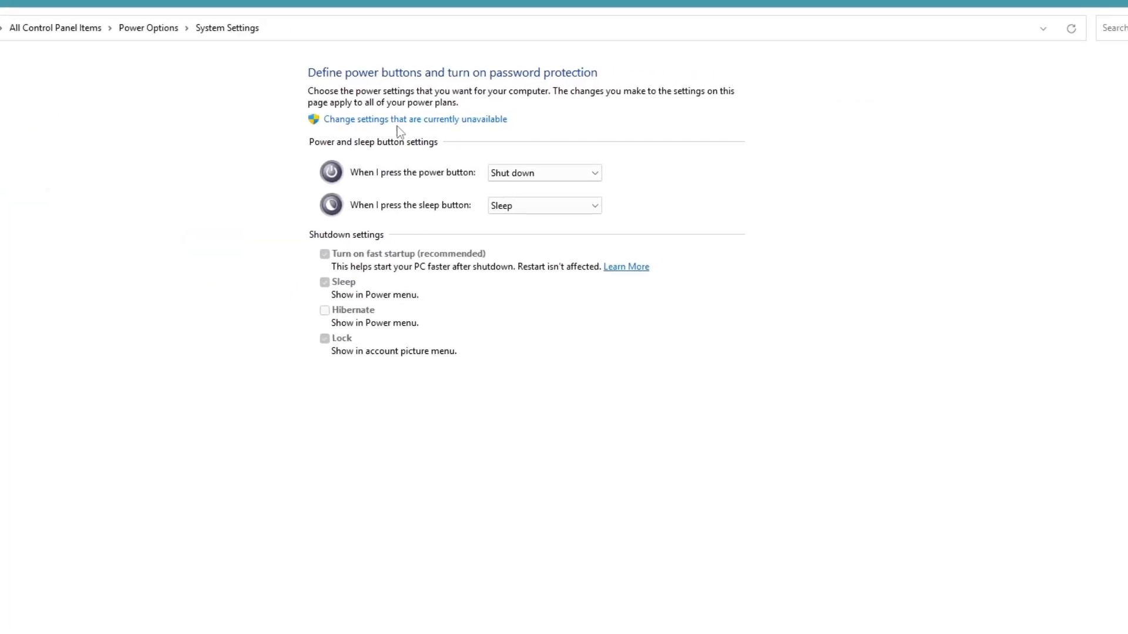
mouse_move(415, 119)
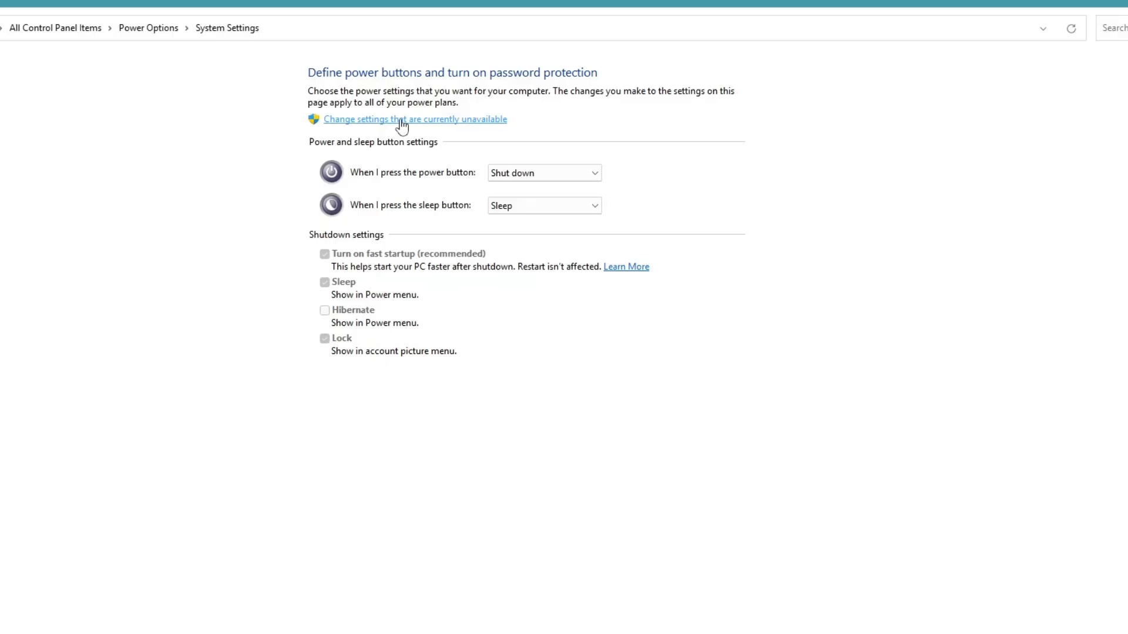
left_click(414, 118)
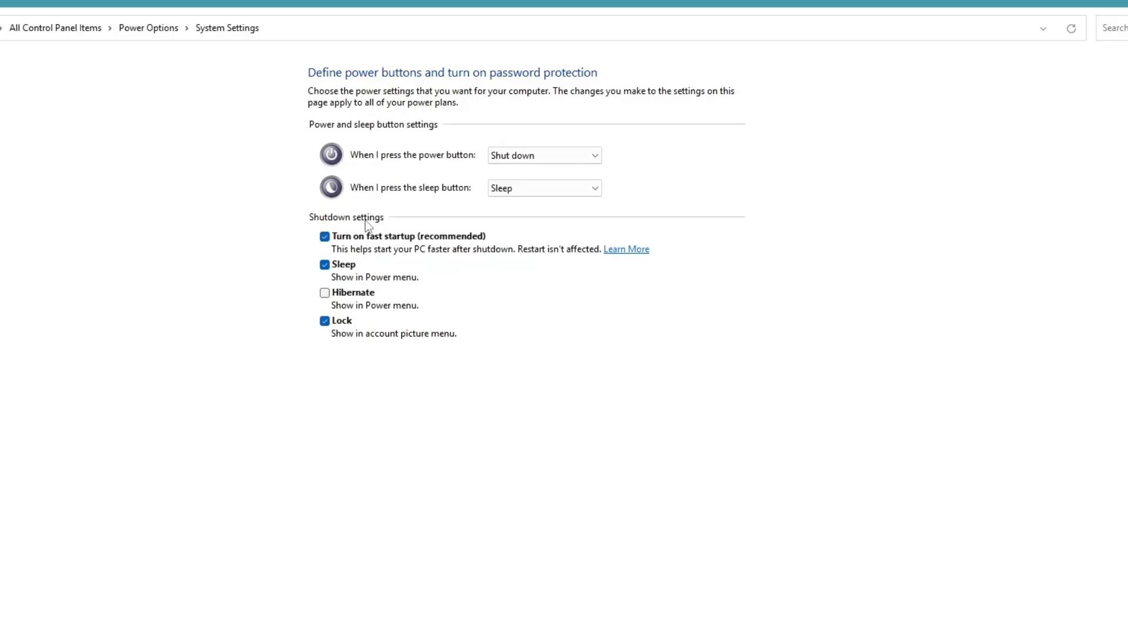
mouse_move(375, 241)
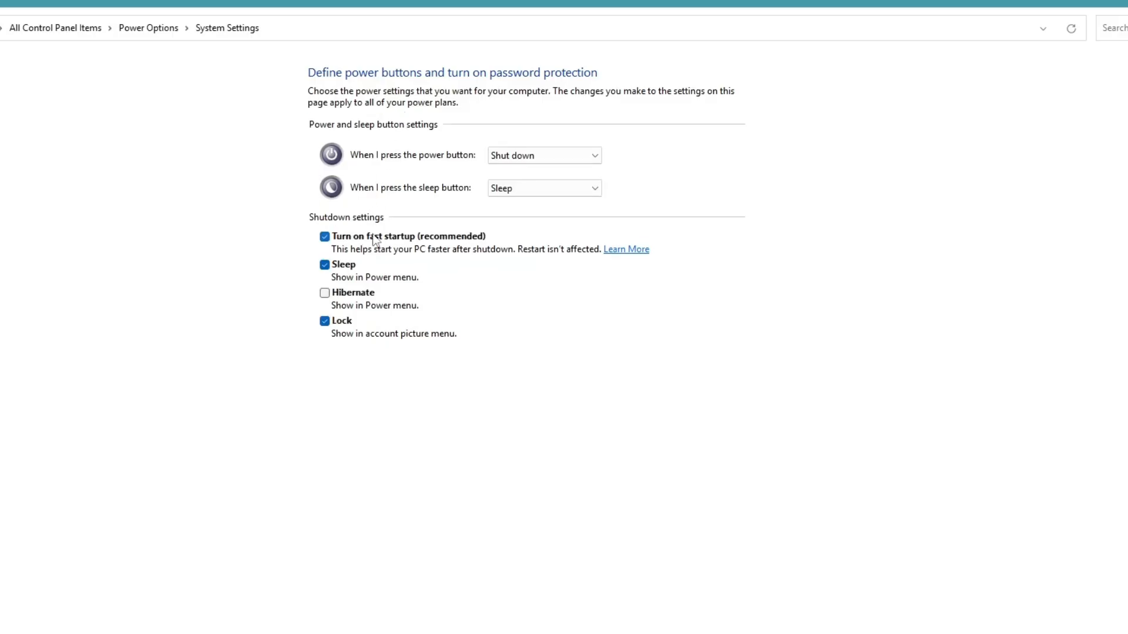
mouse_move(353, 224)
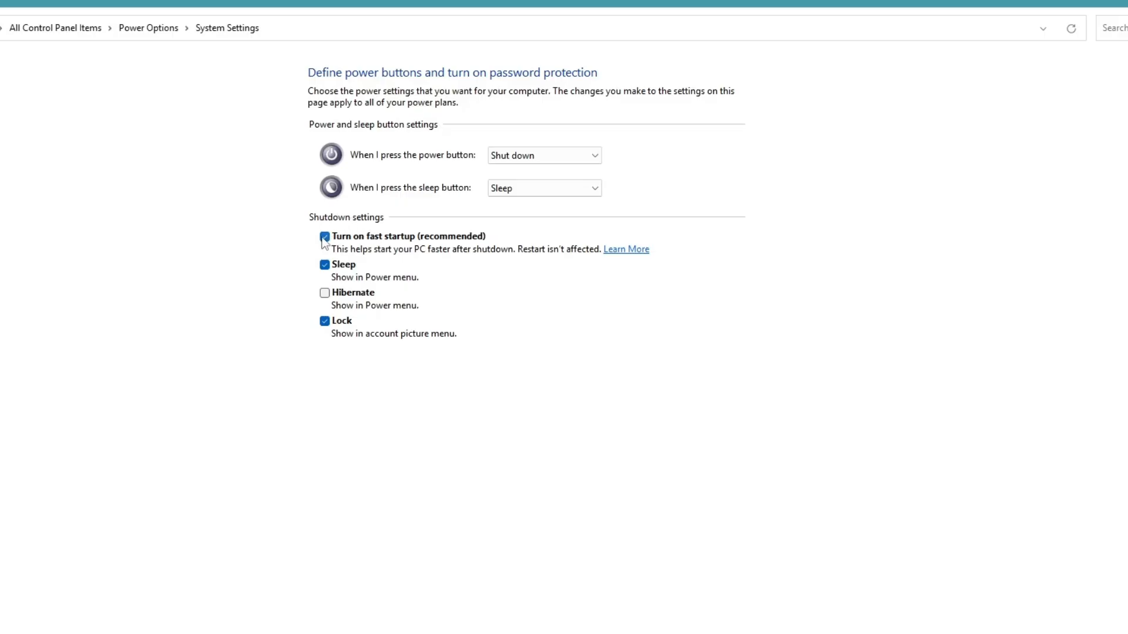
left_click(325, 236)
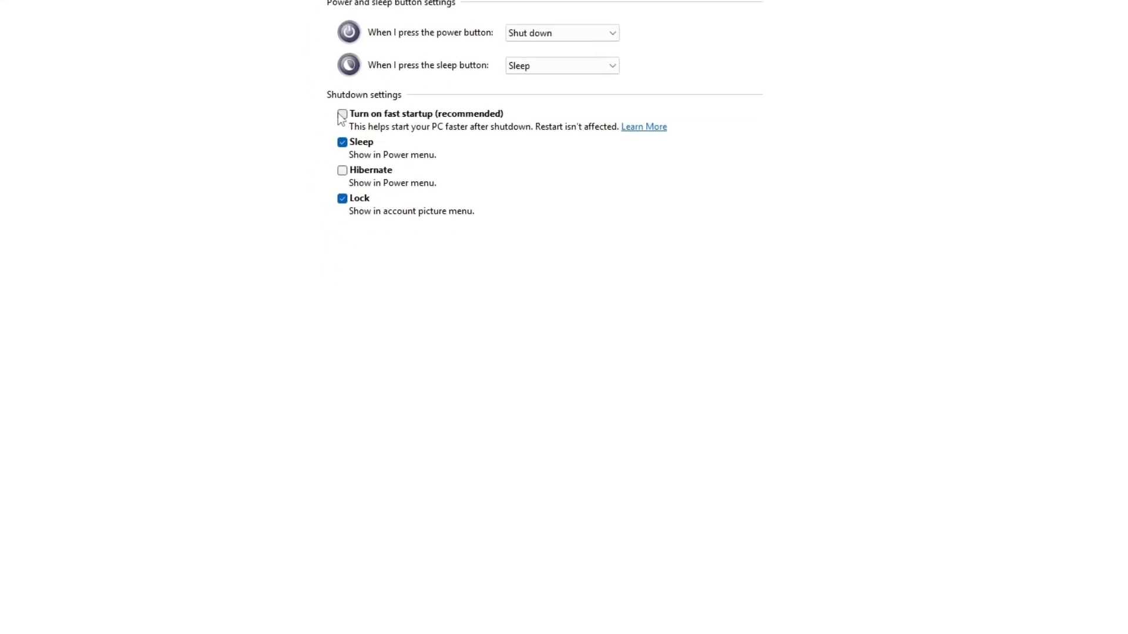
scroll("down", 3)
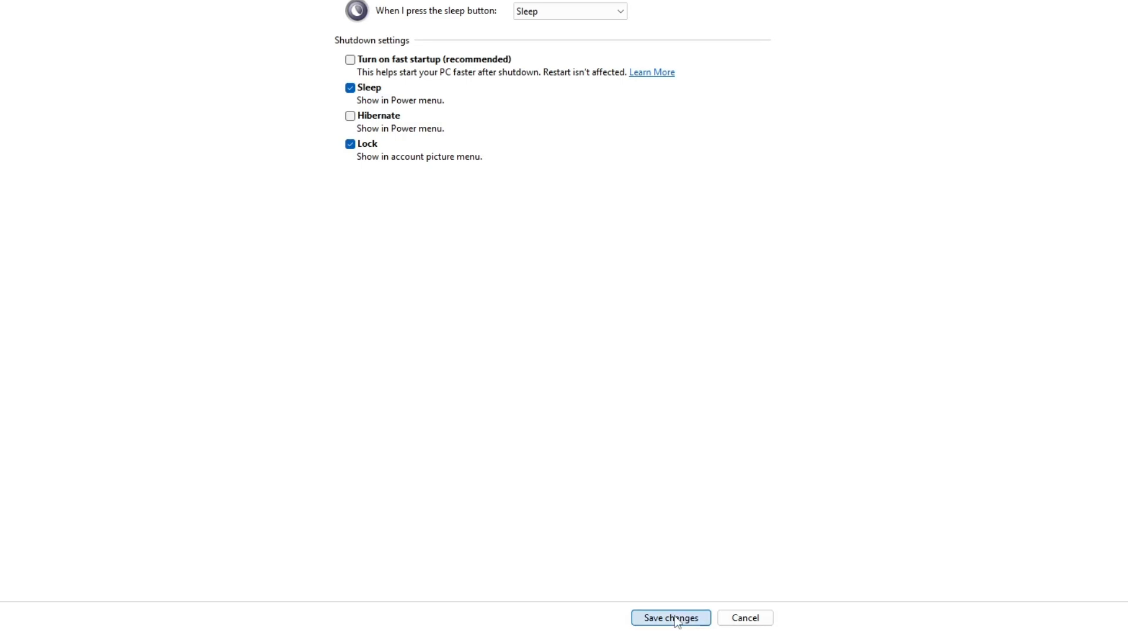
left_click(669, 617)
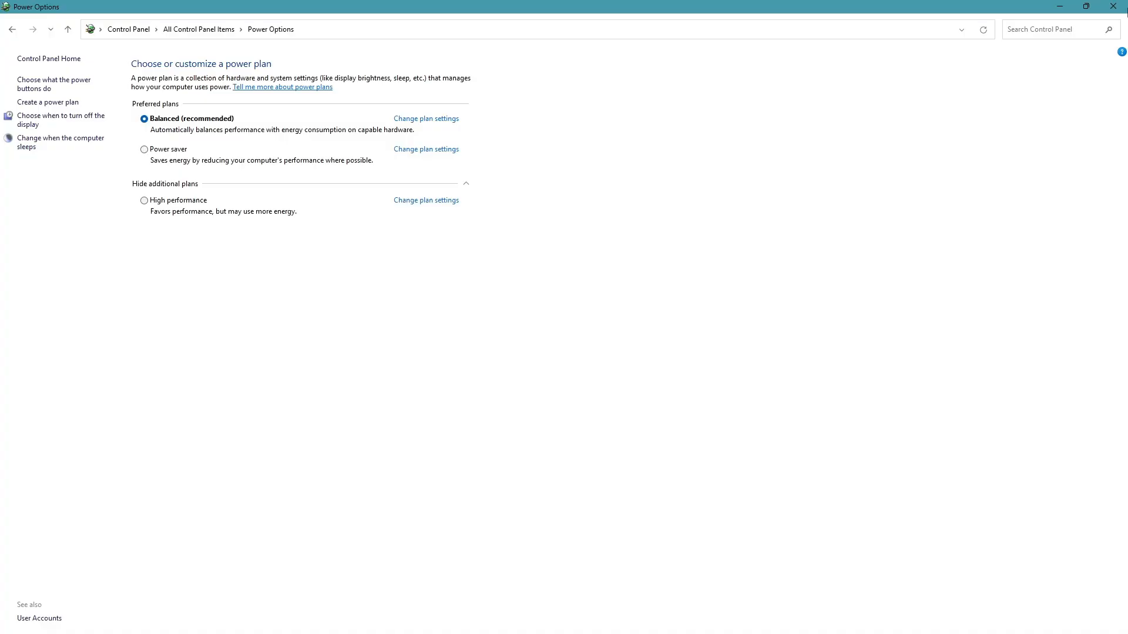
left_click(1112, 6)
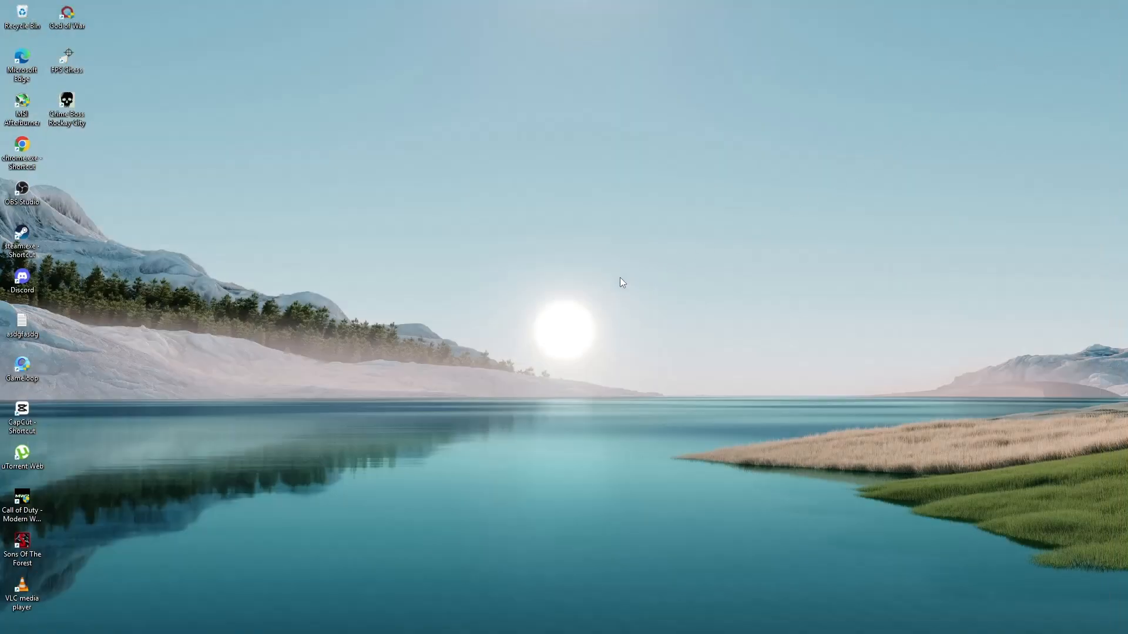
mouse_move(580, 293)
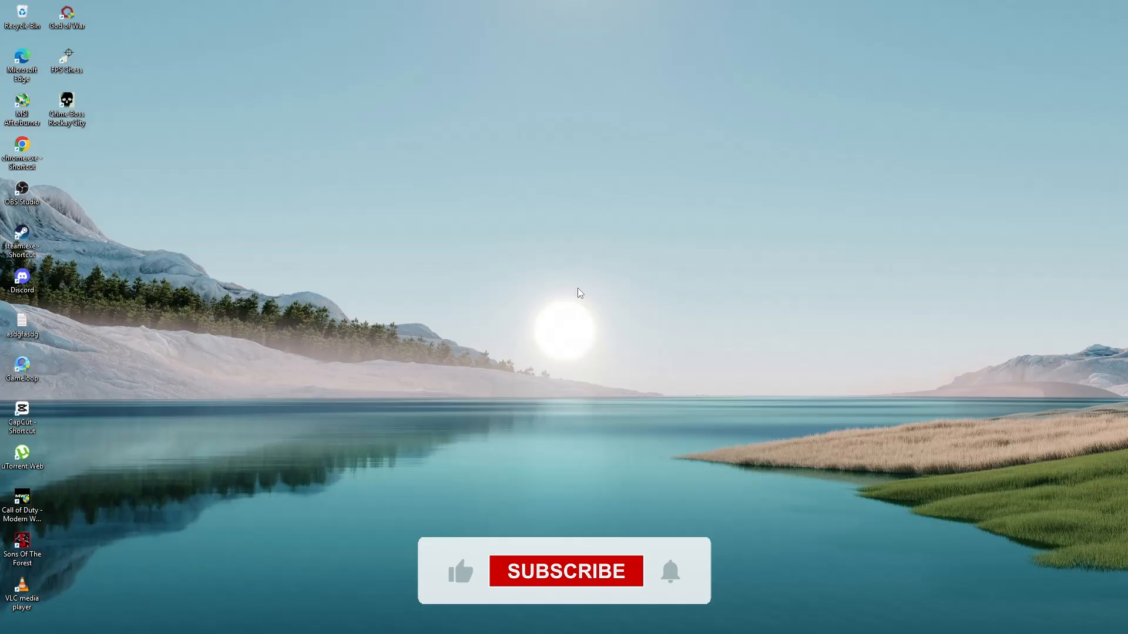
mouse_move(561, 583)
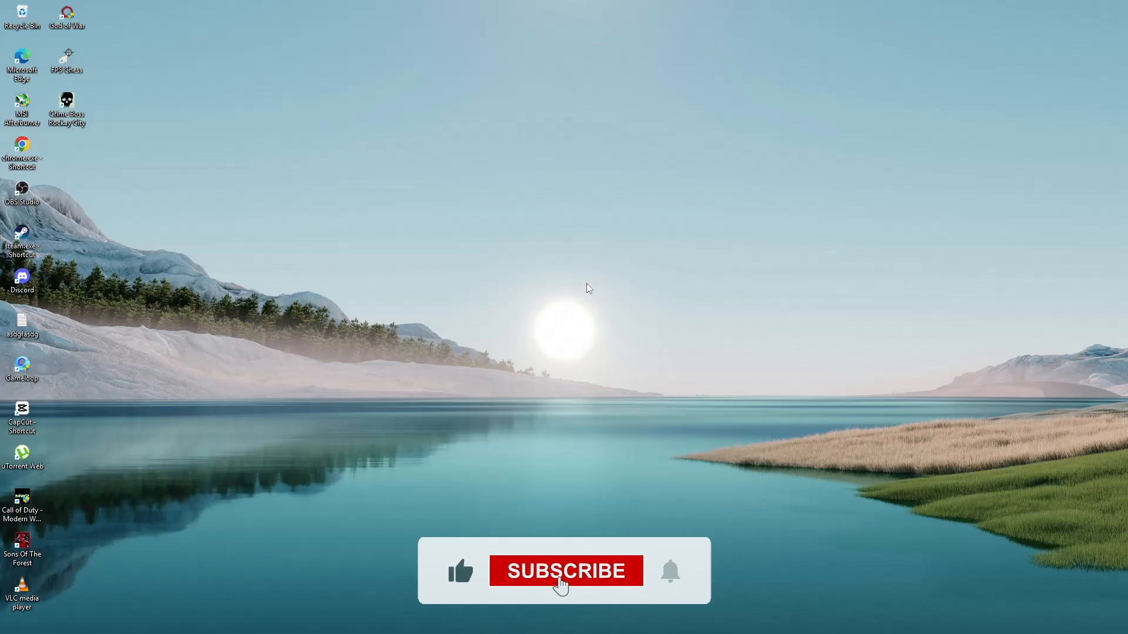
left_click(565, 570)
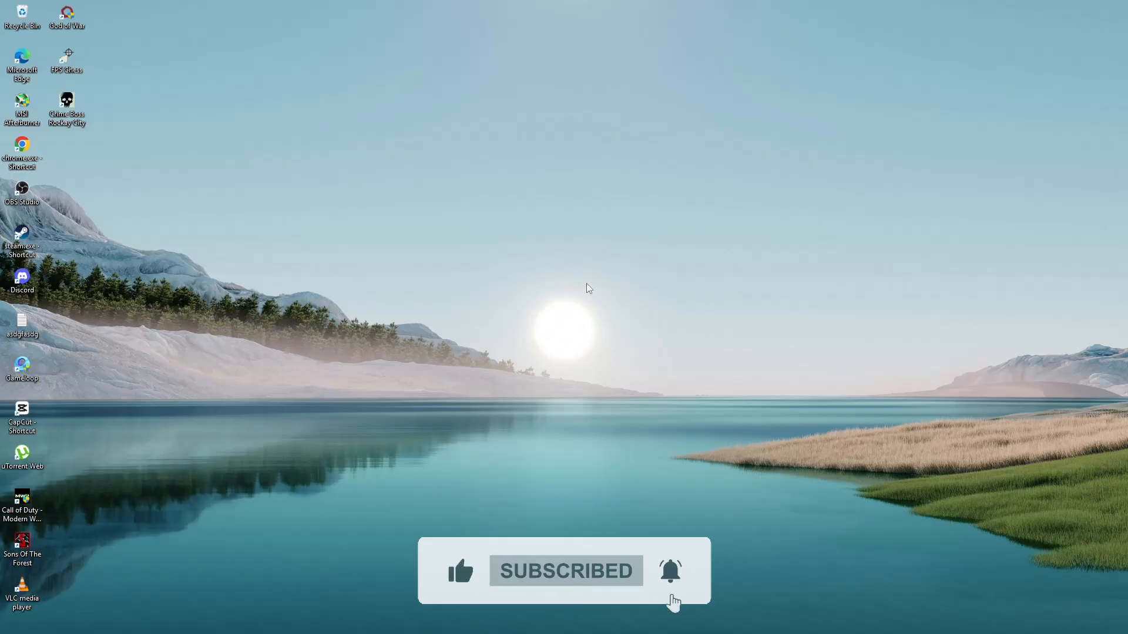